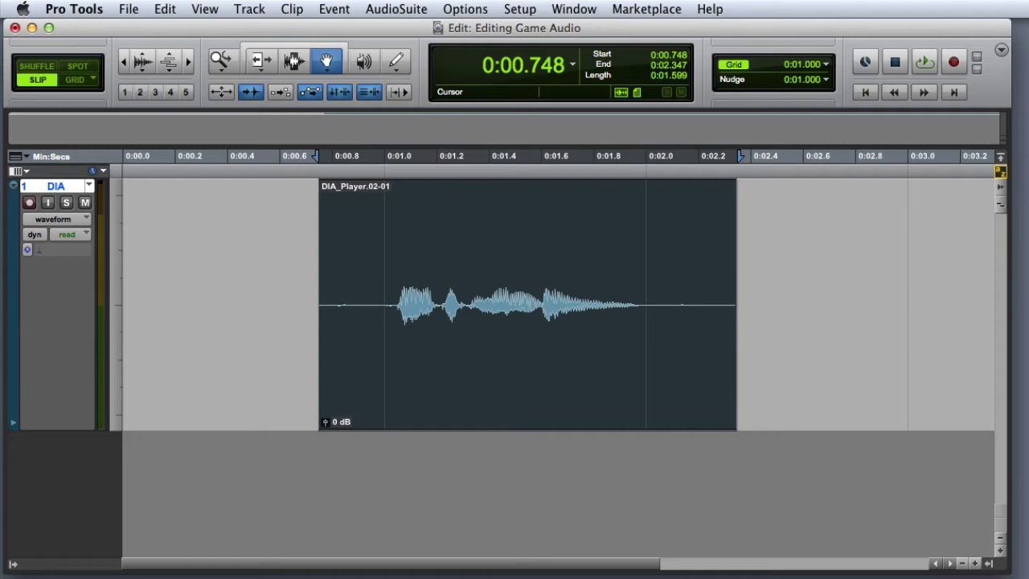
Apply AudioSuite Other > Reverse to the selected dialogue clip and render it.
{"action": "left_click", "coordinate": [924, 62]}
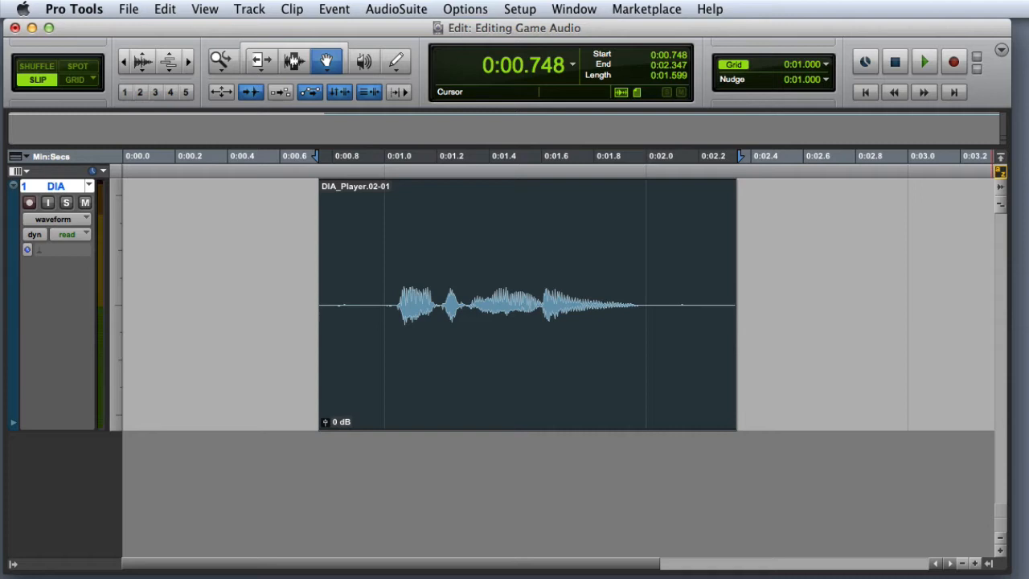
{"action": "left_click", "coordinate": [923, 60]}
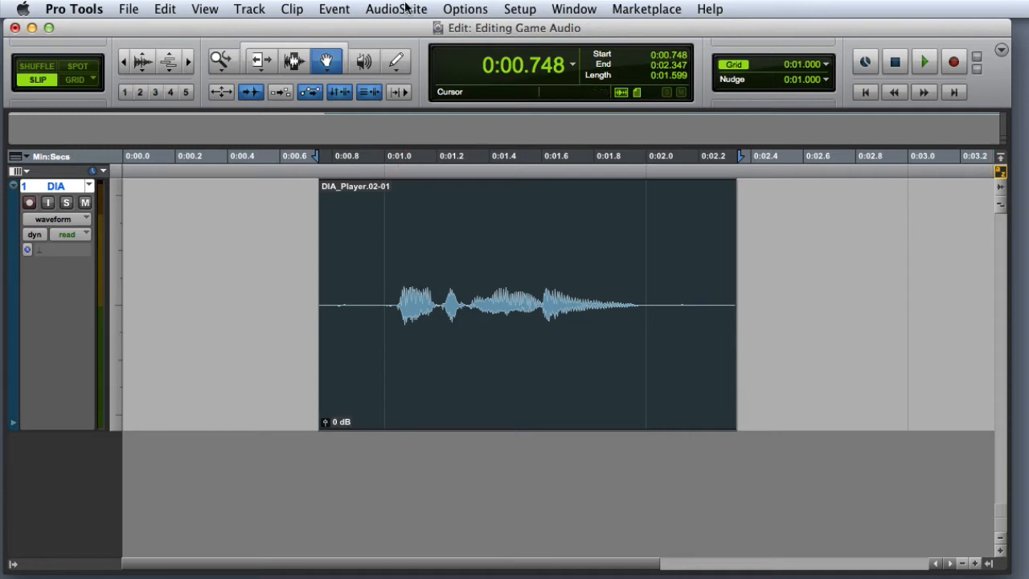
{"action": "left_click", "coordinate": [395, 9]}
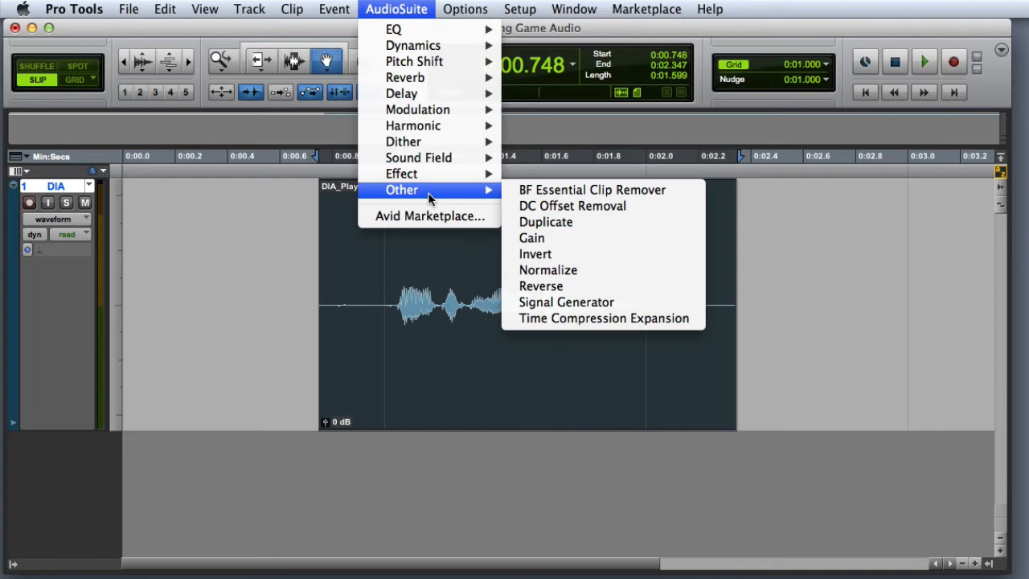
{"action": "left_click", "coordinate": [540, 285]}
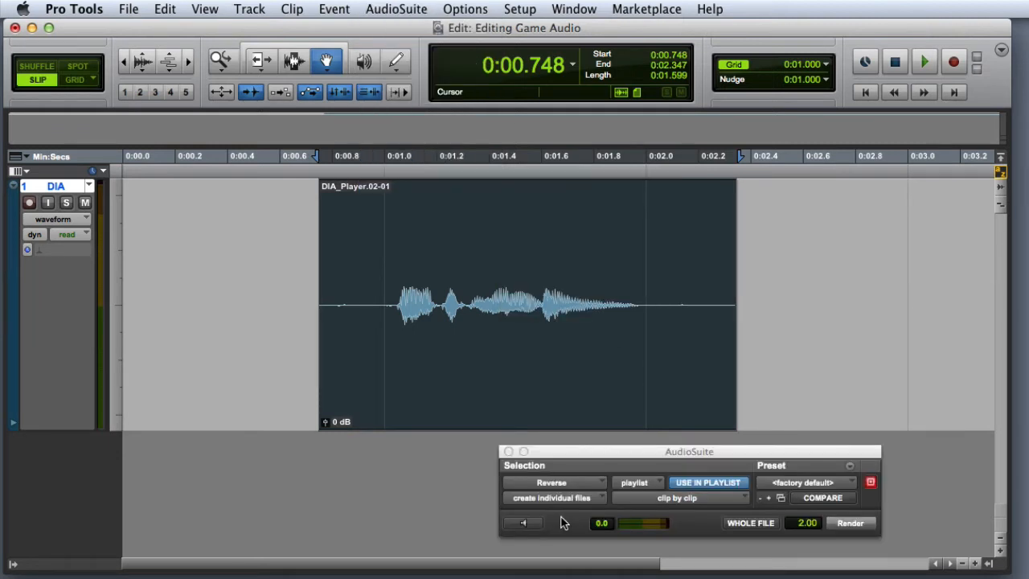
{"action": "mouse_move", "coordinate": [569, 502]}
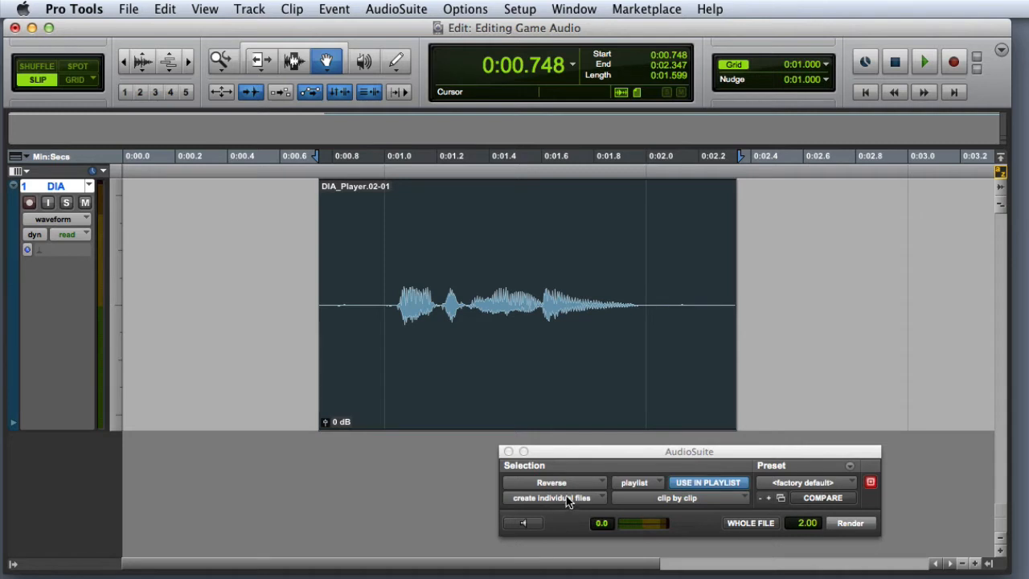
{"action": "mouse_move", "coordinate": [561, 524]}
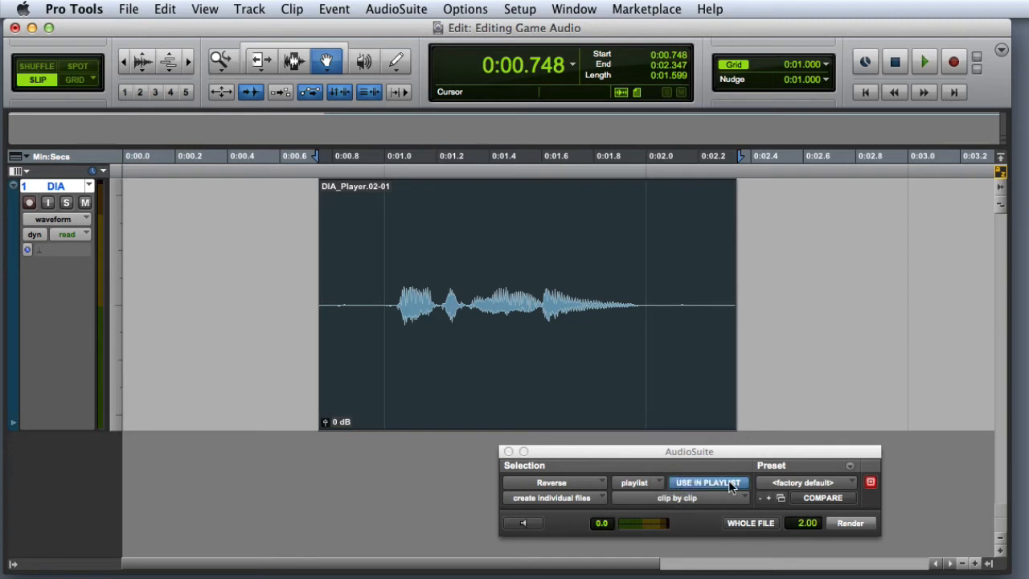
{"action": "mouse_move", "coordinate": [692, 521]}
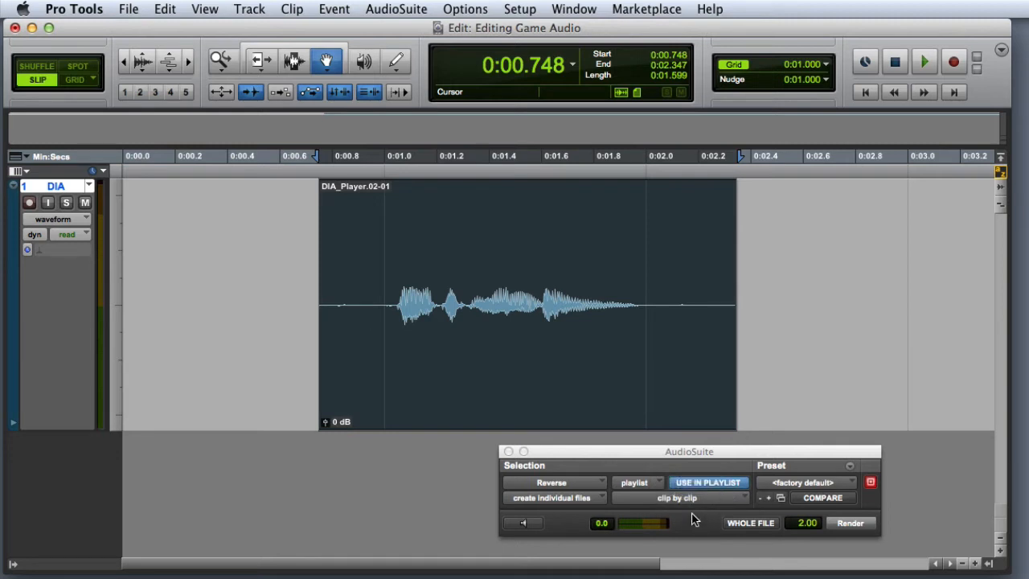
{"action": "left_click", "coordinate": [698, 496]}
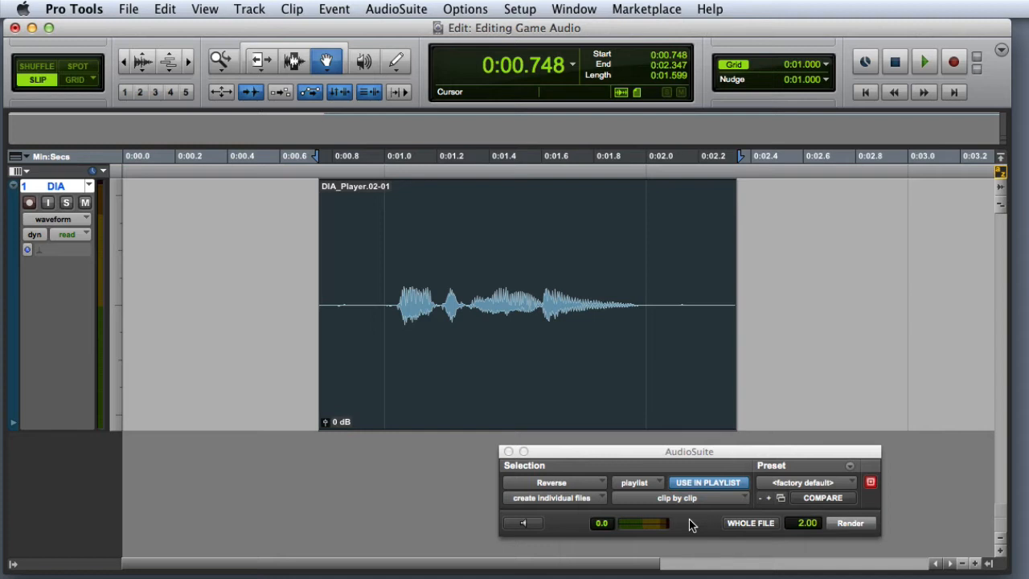
{"action": "mouse_move", "coordinate": [526, 524]}
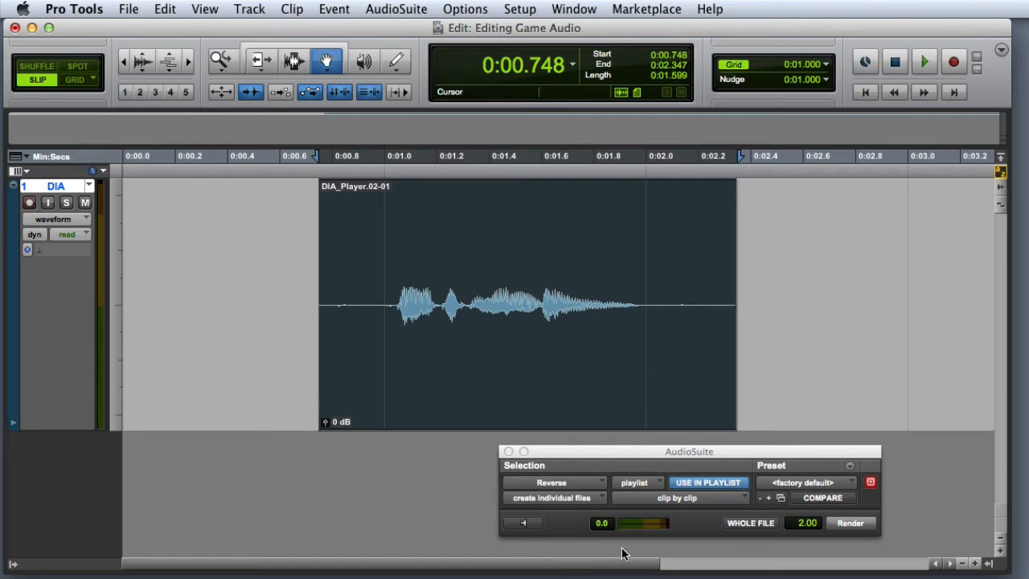
{"action": "mouse_move", "coordinate": [856, 545]}
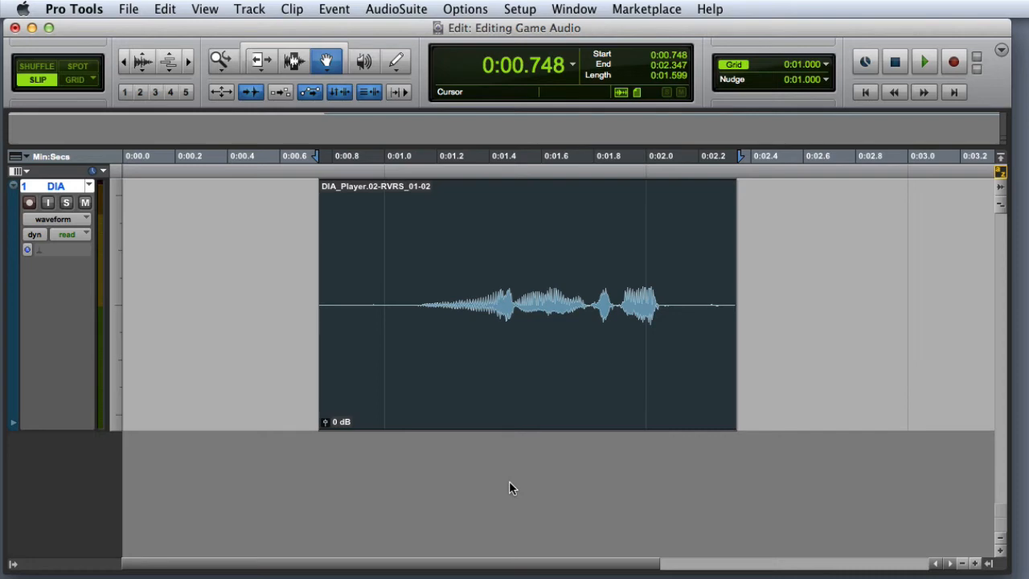
Switch to the Mix window to reach the DIA channel's insert plug-in menu.
{"action": "left_click", "coordinate": [922, 60]}
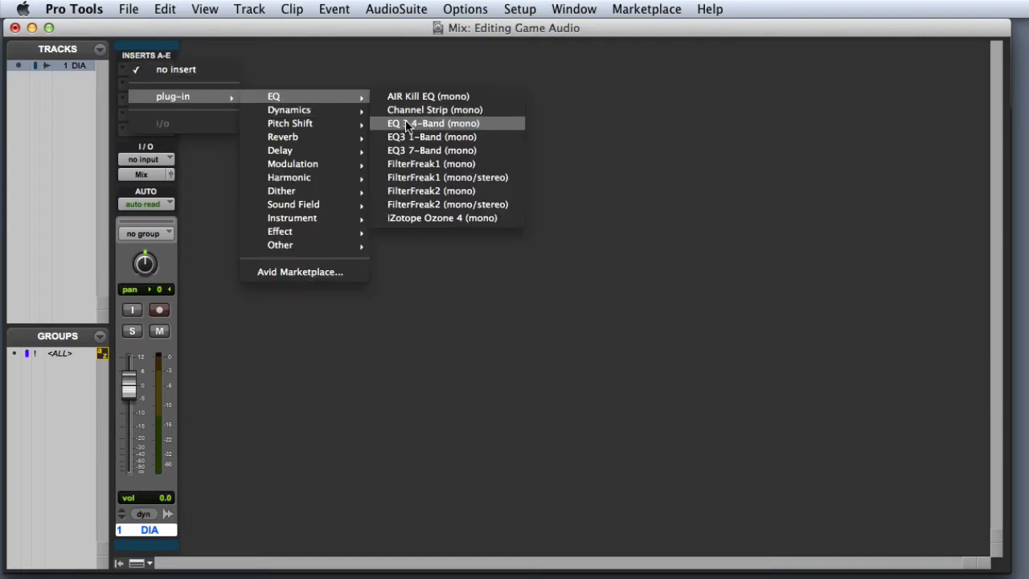
Return to the Edit window showing the reversed DIA_Player.02-RVRS_01-02 clip.
{"action": "left_click", "coordinate": [434, 123]}
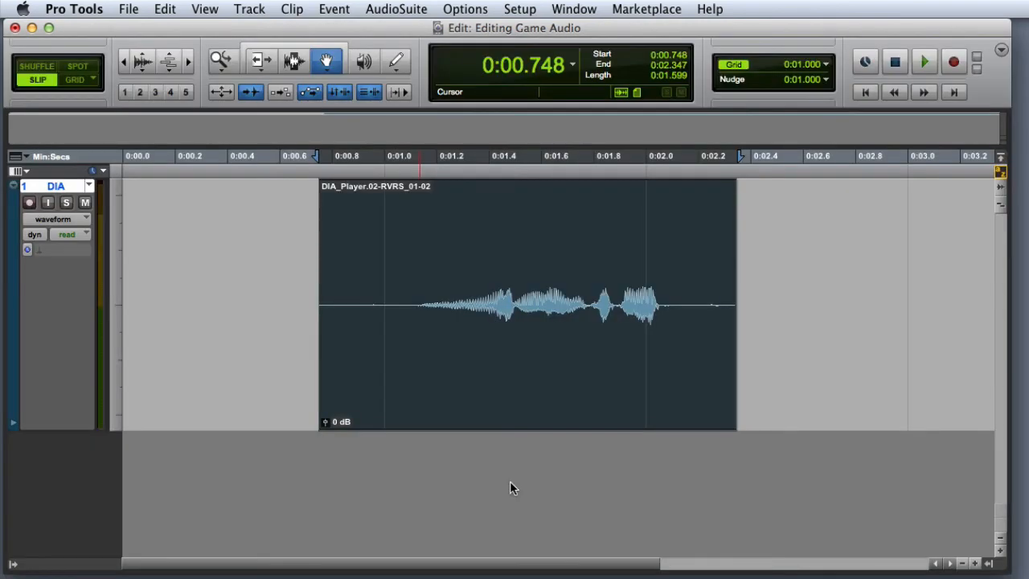
{"action": "mouse_move", "coordinate": [142, 477]}
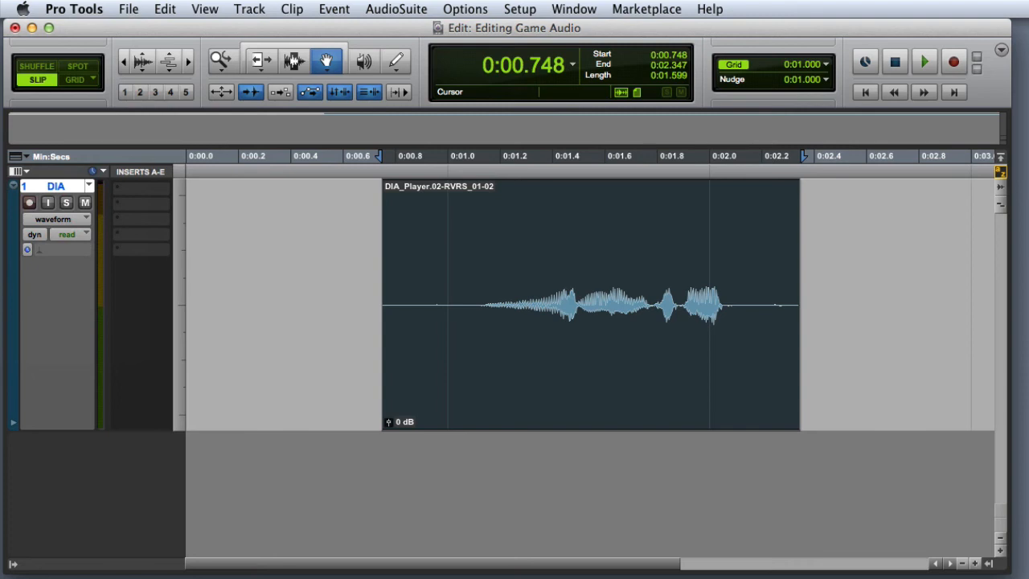
{"action": "mouse_move", "coordinate": [143, 223]}
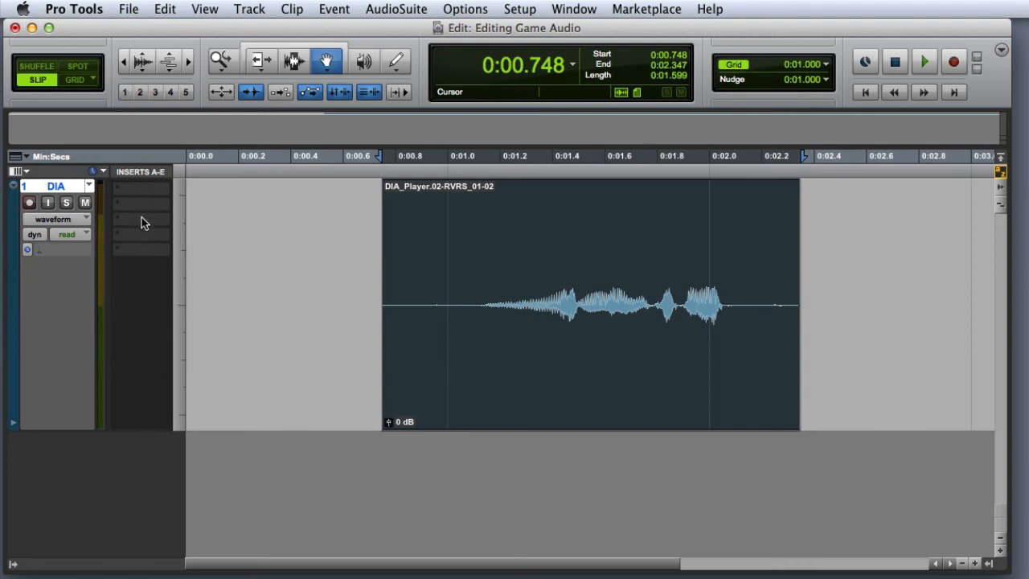
Insert D-Verb (mono) on DIA, load the Large Hall Dark preset, and drag Mix to 25%.
{"action": "left_click", "coordinate": [141, 190]}
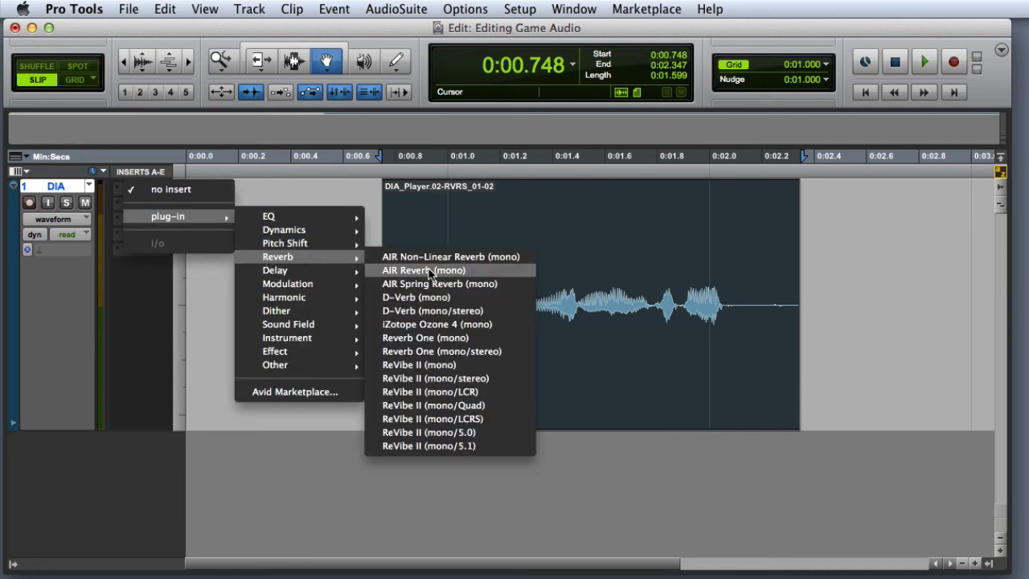
{"action": "left_click", "coordinate": [414, 296]}
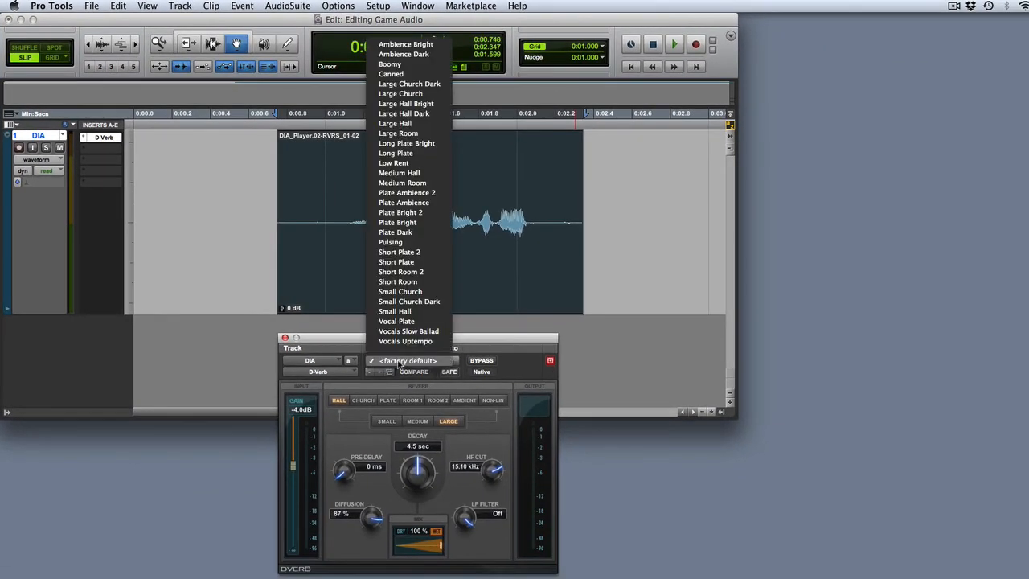
{"action": "left_click", "coordinate": [399, 361]}
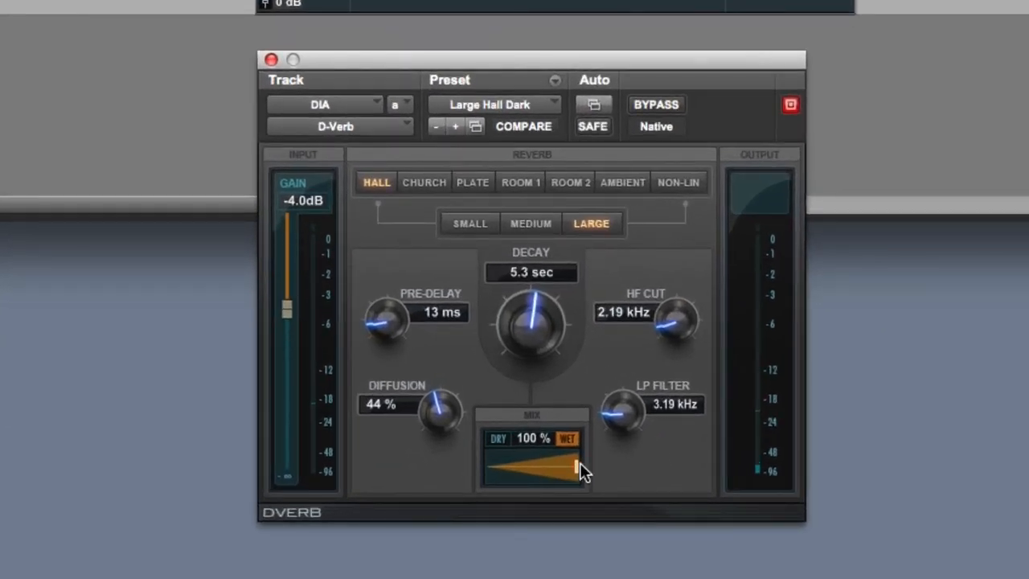
{"action": "left_click_drag", "start_coordinate": [577, 470], "coordinate": [499, 471]}
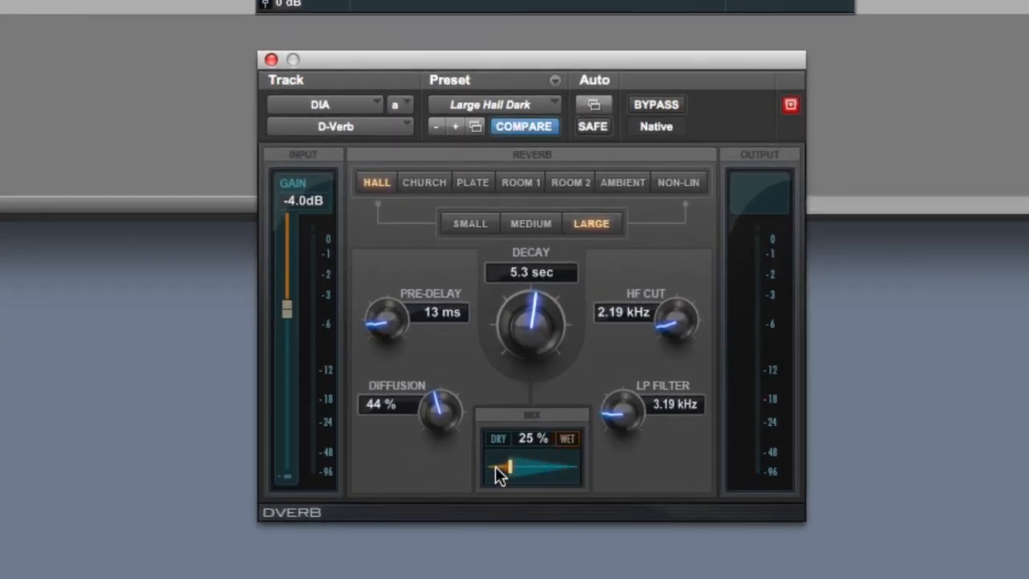